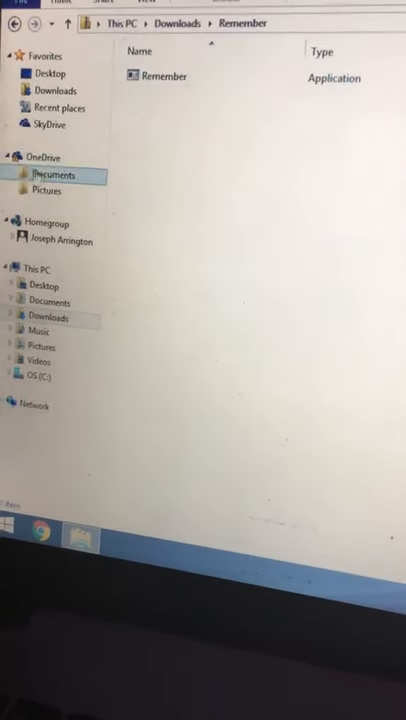
- Browse OneDrive Documents, then OneDrive Pictures, which turns out to be empty
click(50, 179)
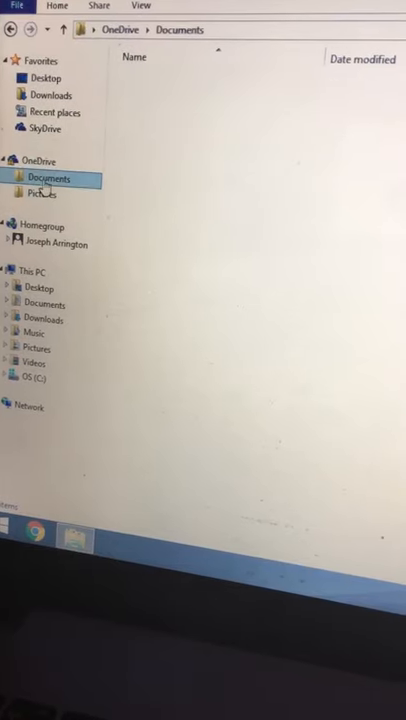
click(44, 191)
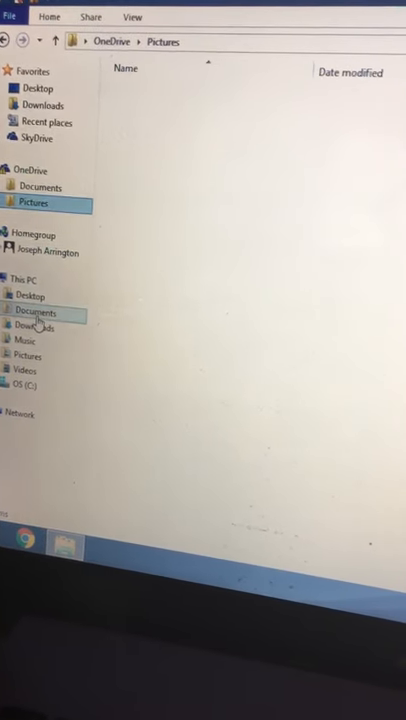
click(35, 327)
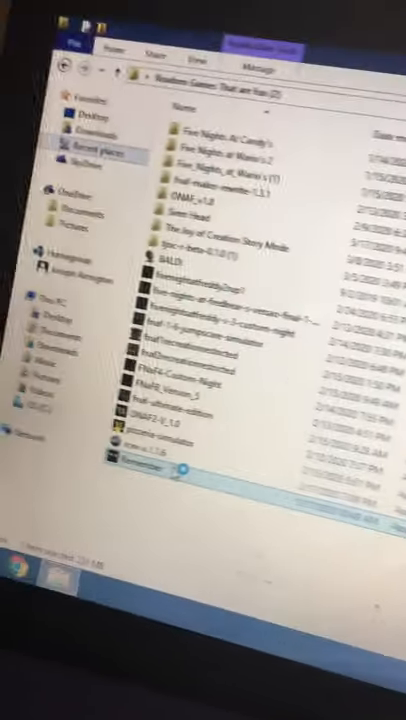
- Open This PC > Pictures to view BALDI_Data, Mono, Roblox and UnityPlayer.dll
click(180, 482)
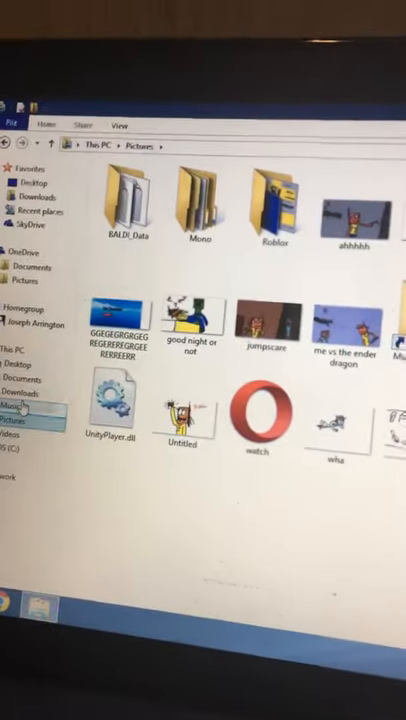
click(36, 409)
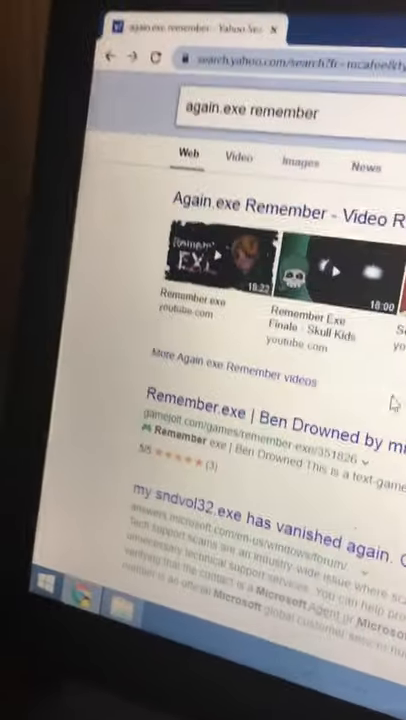
- Scroll the 'exe remember' results down to the videos and the Remember.exe Wiki | Fandom entry
scroll(down, 3)
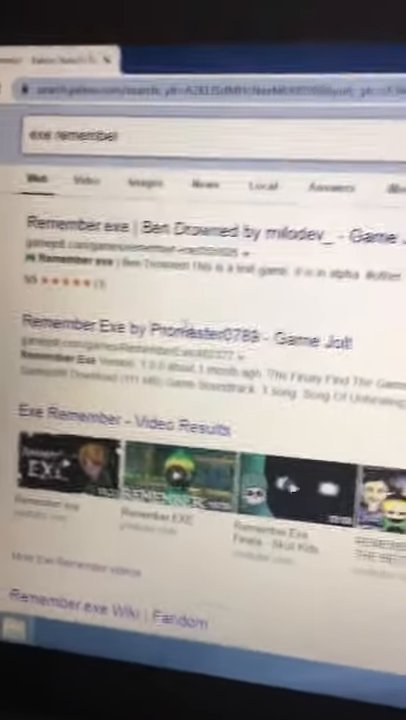
scroll(down, 3)
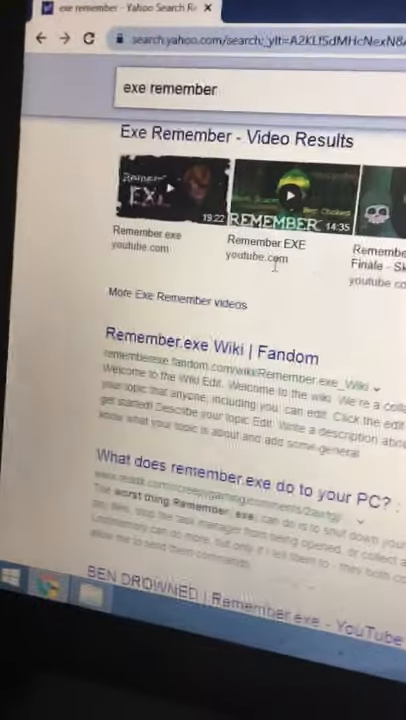